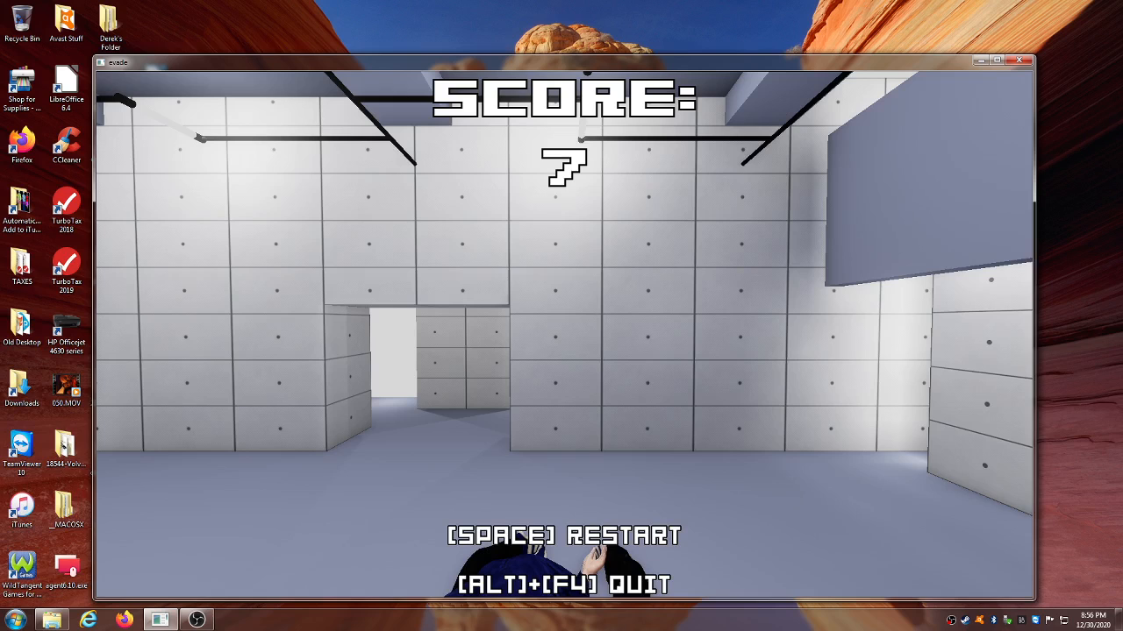
{"action": "key", "text": "space"}
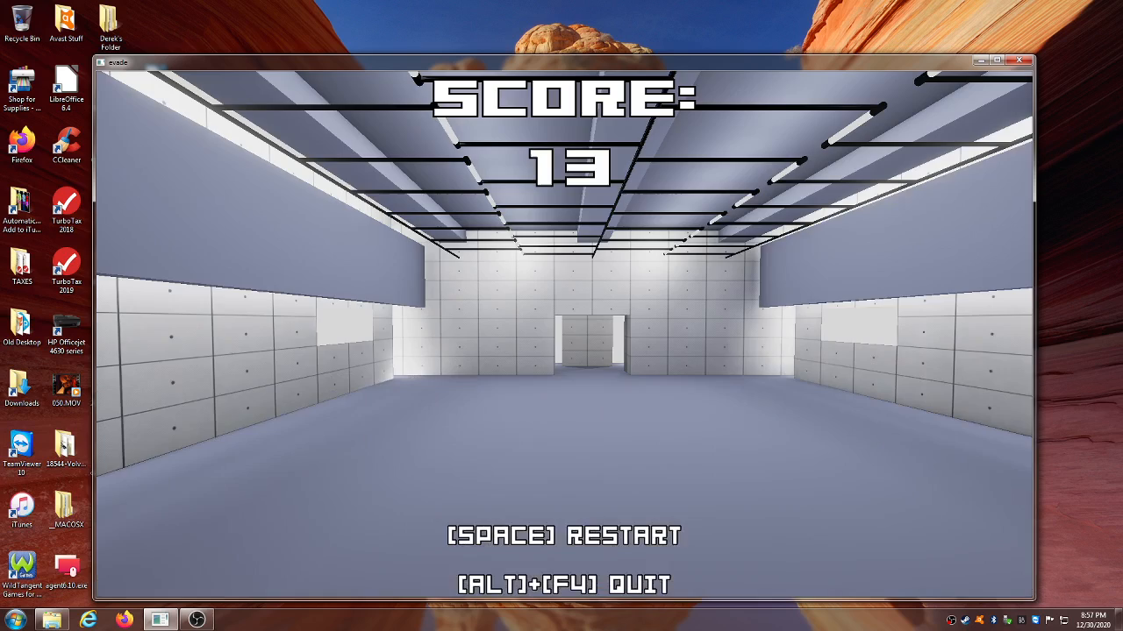
{"action": "key", "text": "space"}
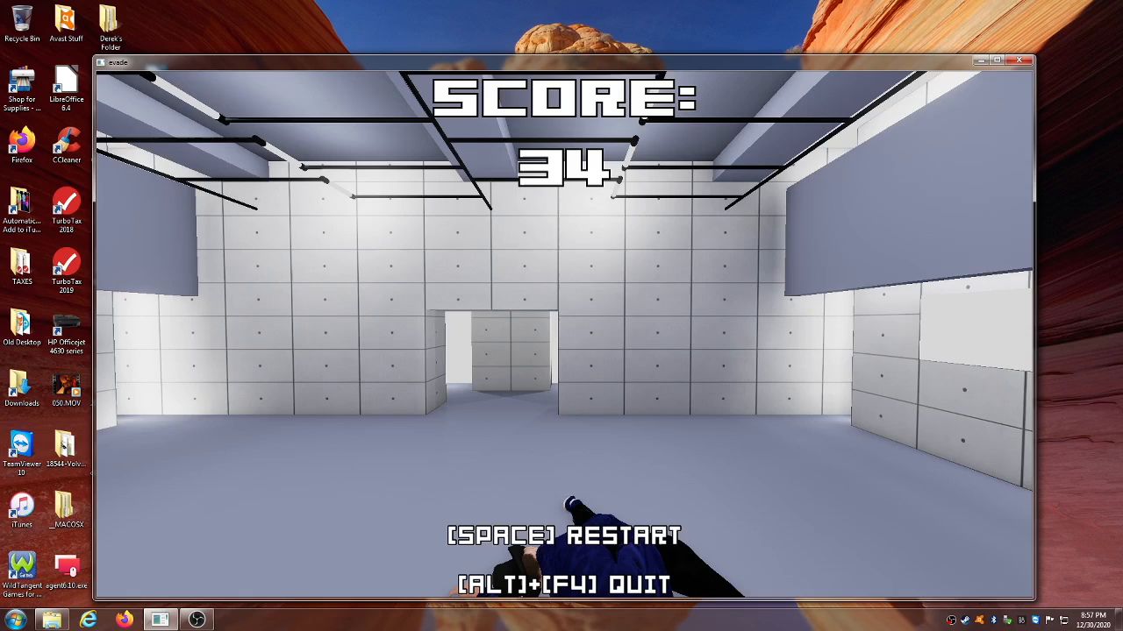
{"action": "key", "text": "space"}
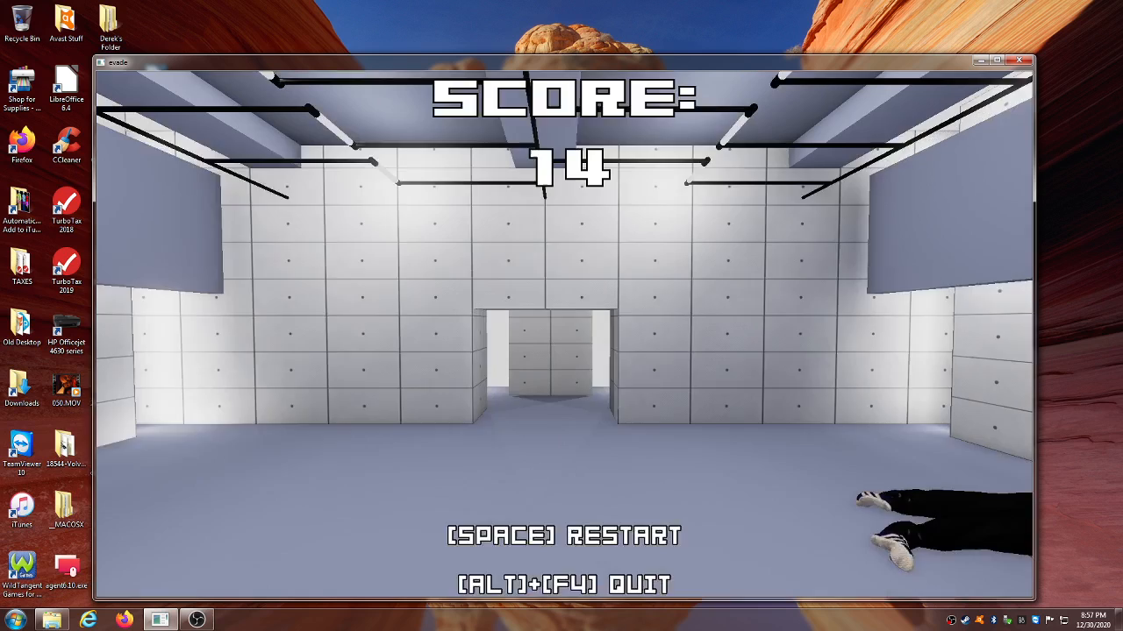
{"action": "key", "text": "space"}
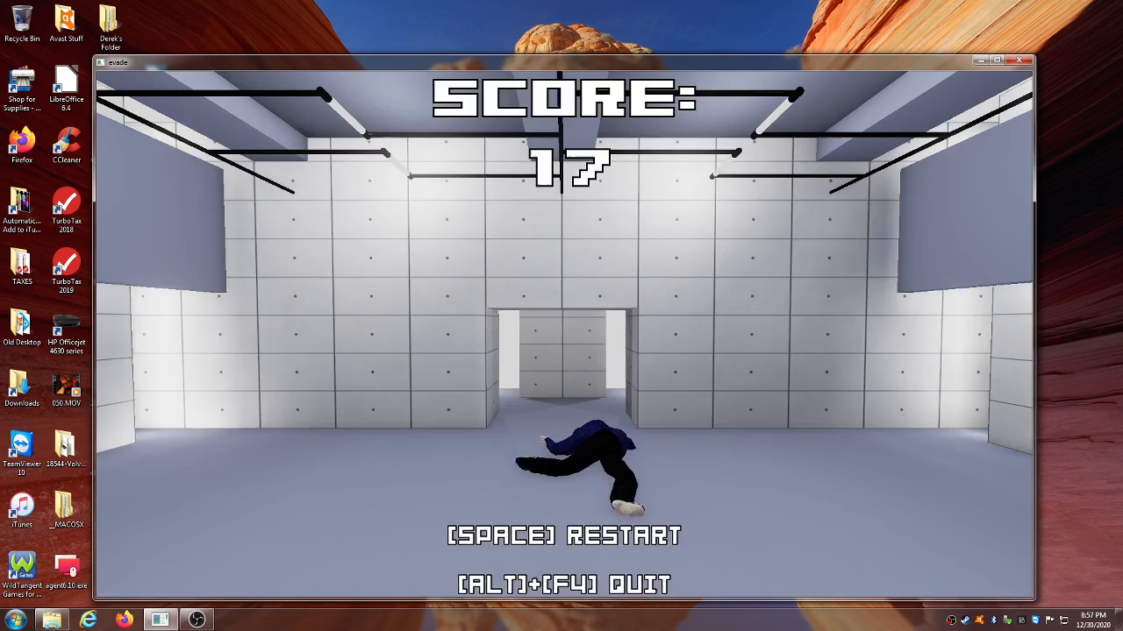
{"action": "key", "text": "space"}
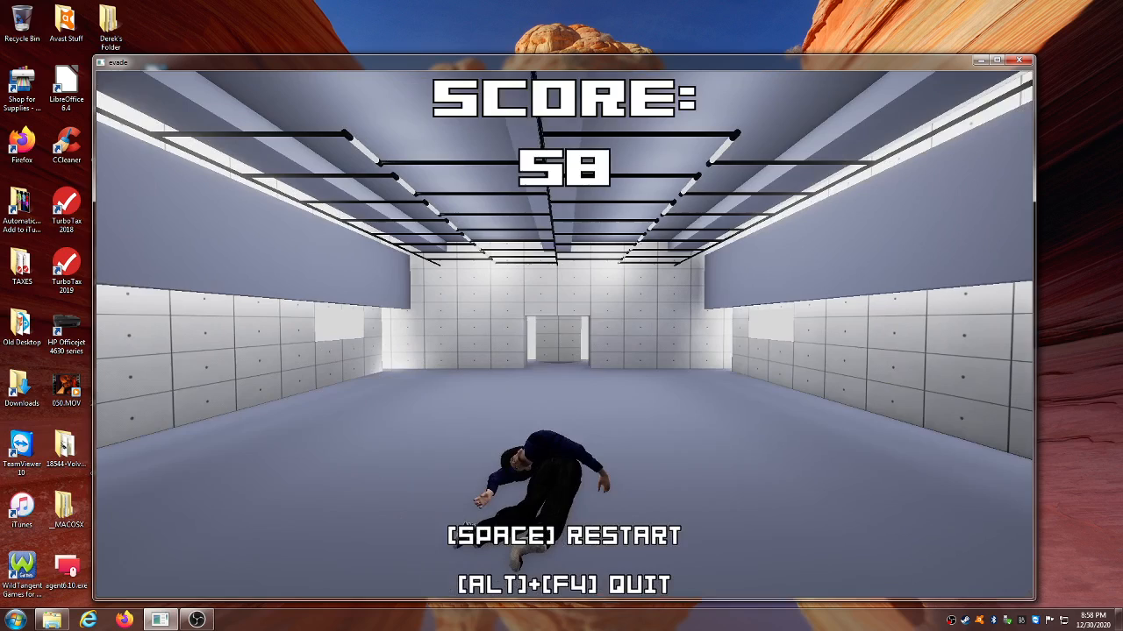
{"action": "key", "text": "space"}
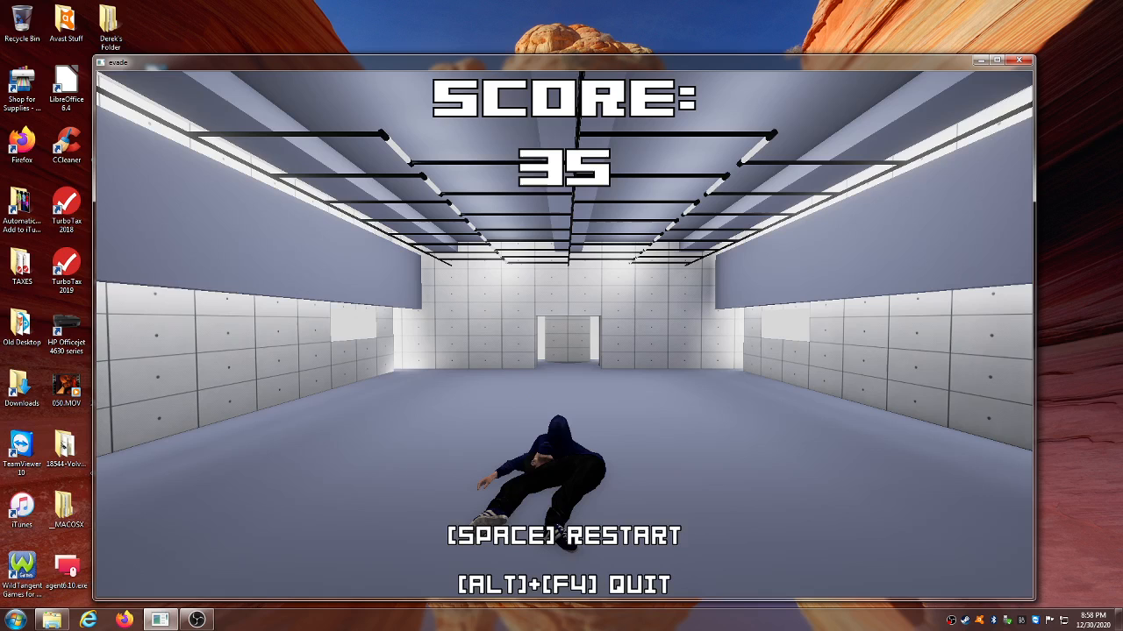
{"action": "key", "text": "space"}
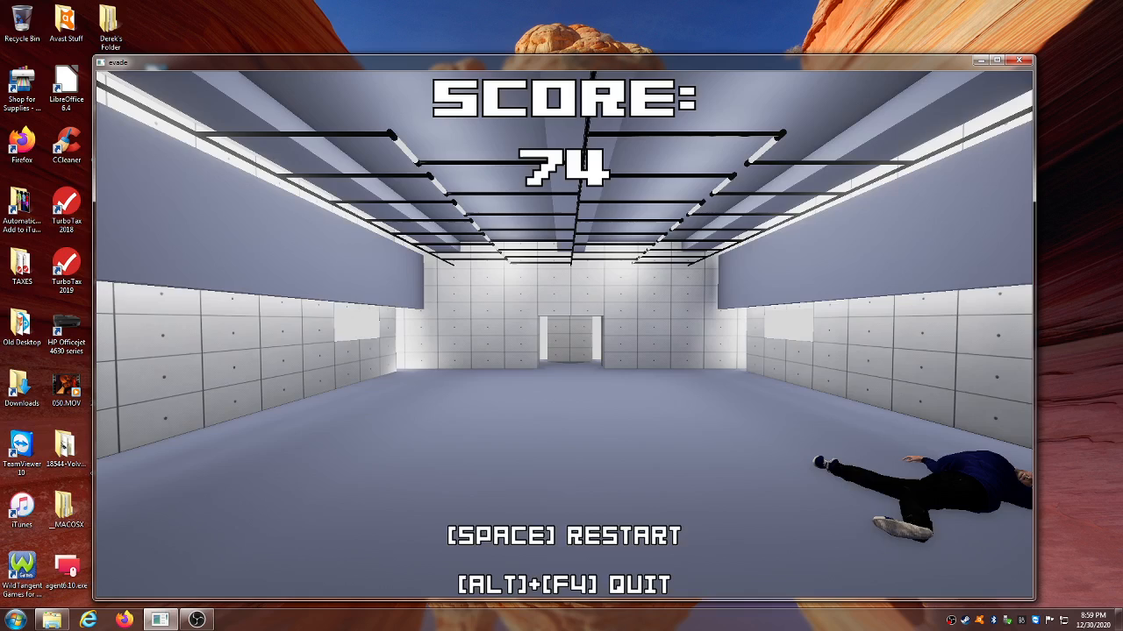
{"action": "key", "text": "space"}
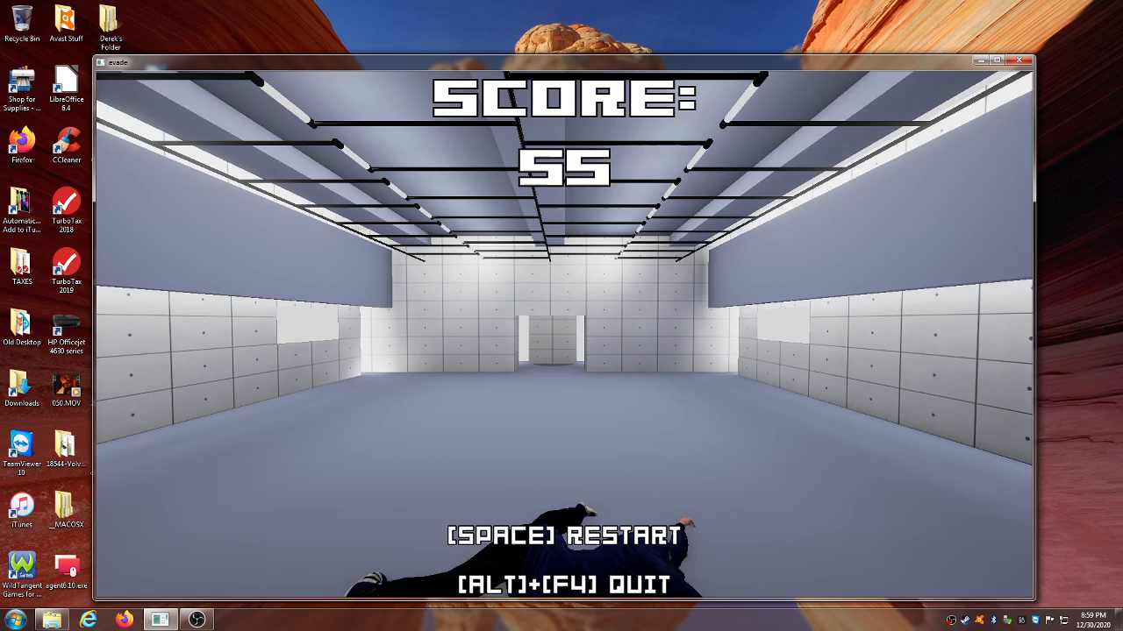
{"action": "key", "text": "space"}
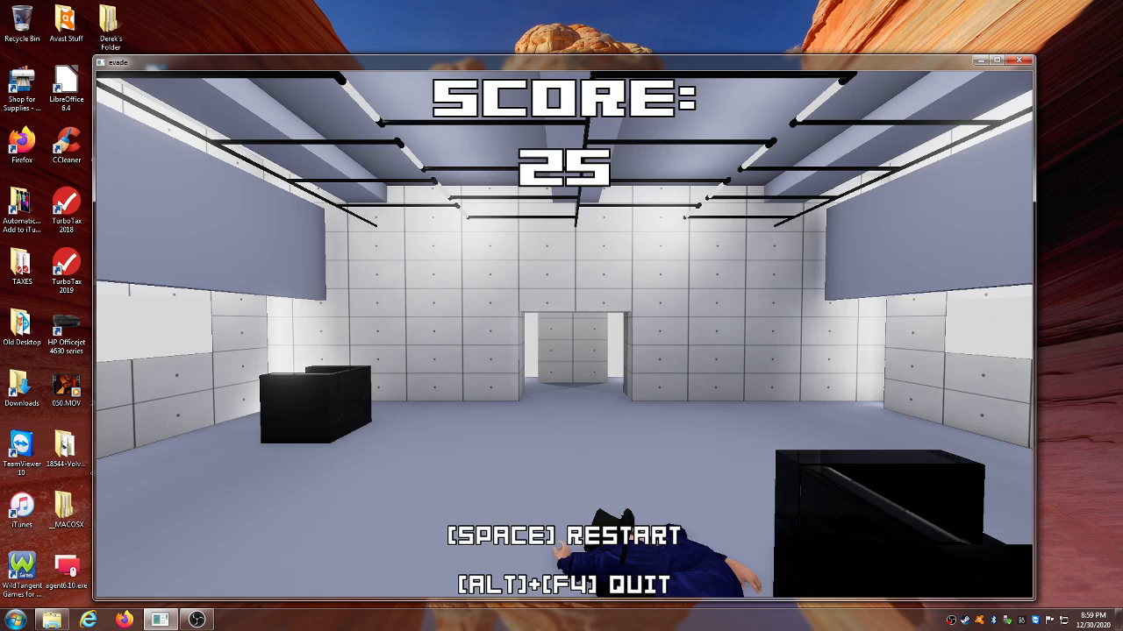
{"action": "key", "text": "space"}
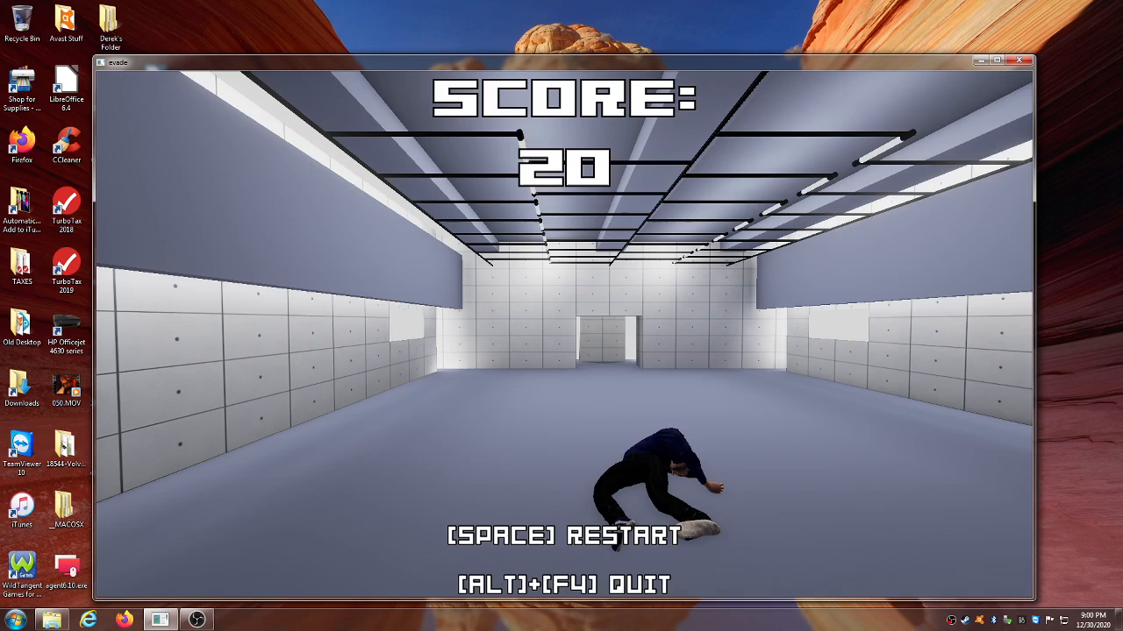
{"action": "key", "text": "space"}
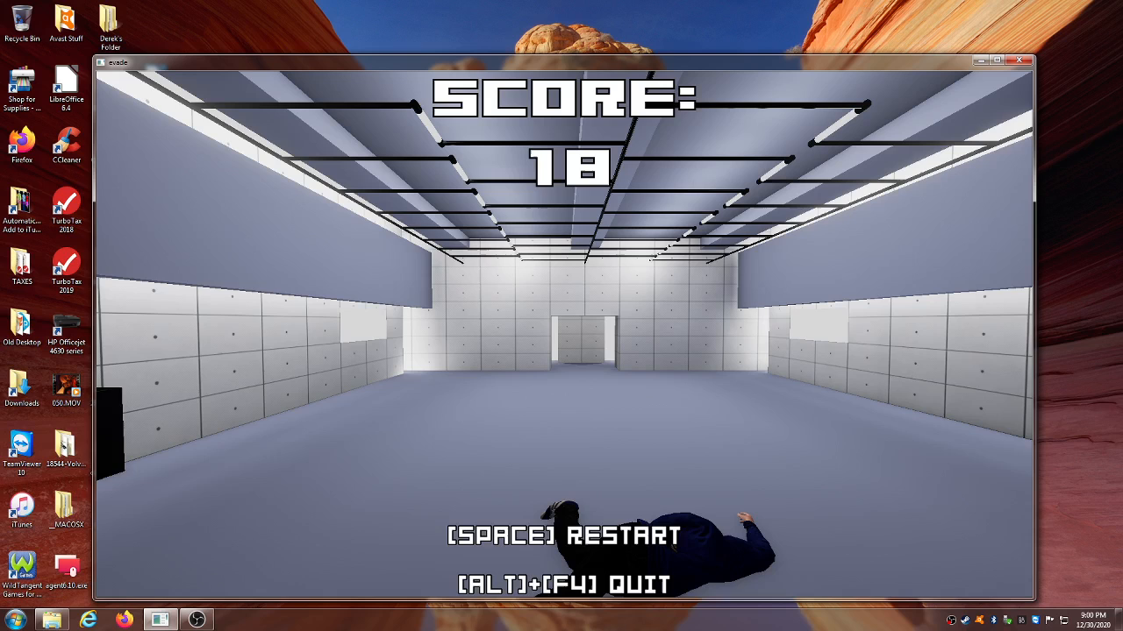
{"action": "key", "text": "space"}
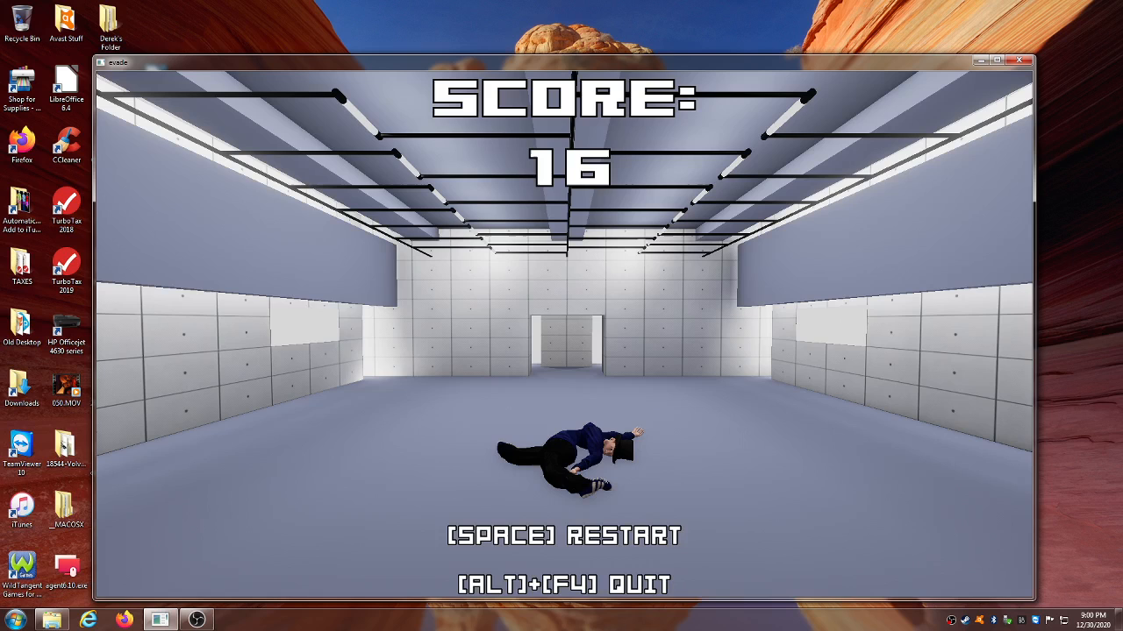
{"action": "key", "text": "space"}
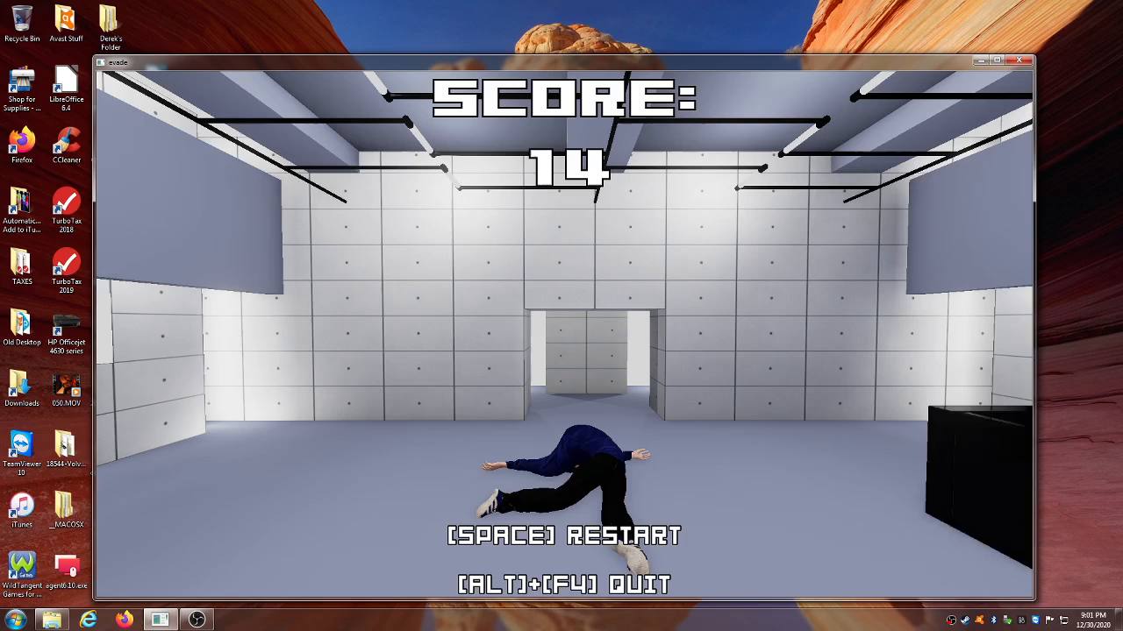
{"action": "key", "text": "space"}
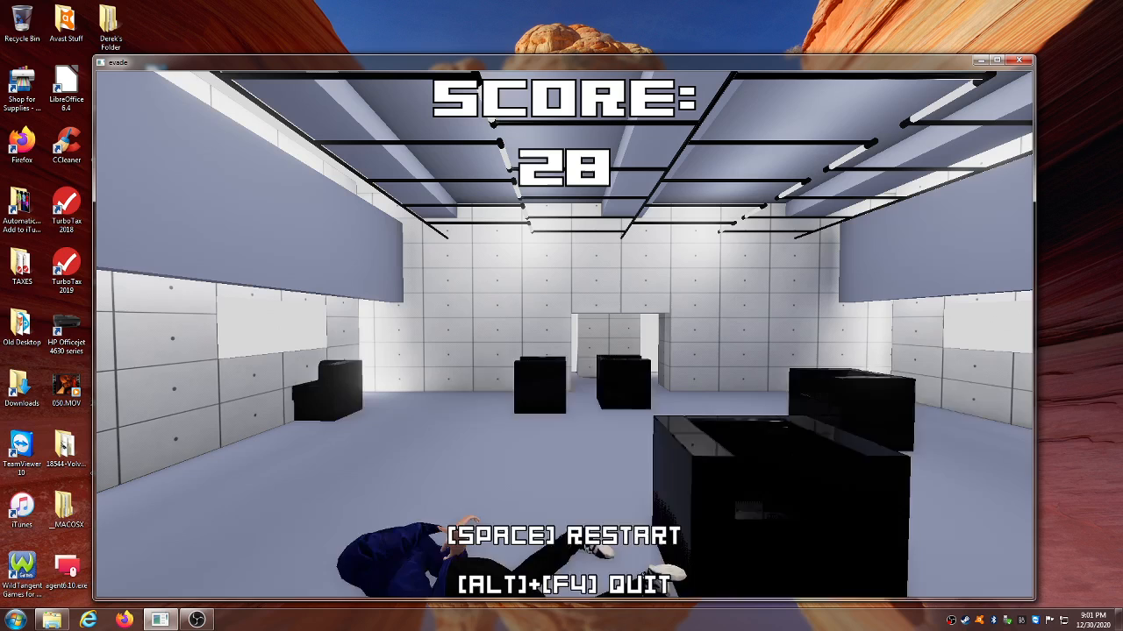
{"action": "key", "text": "space"}
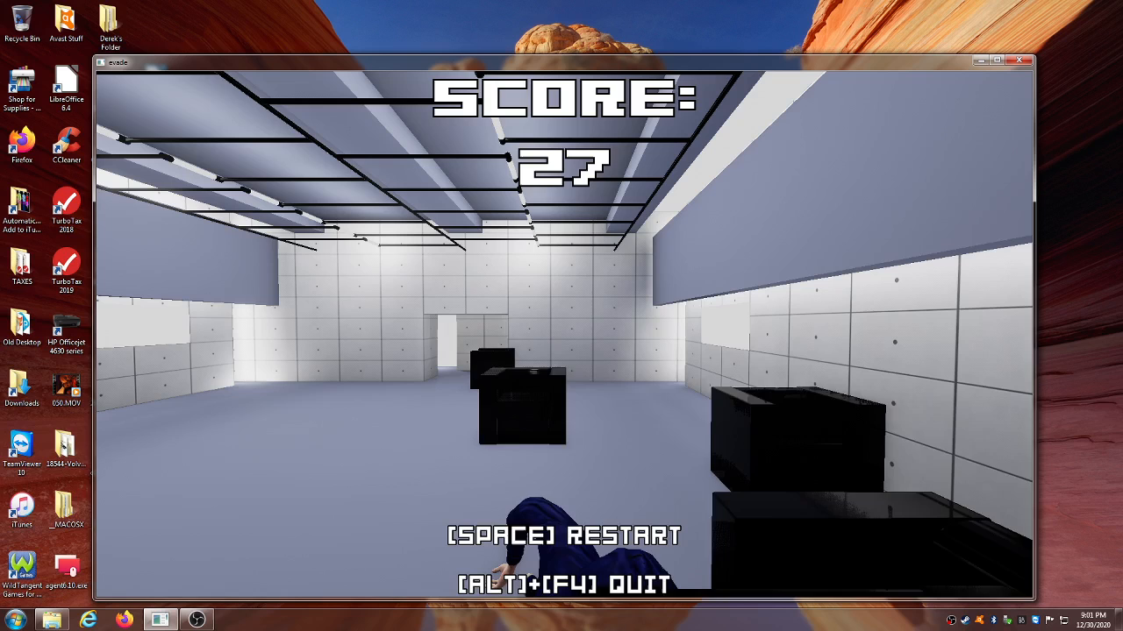
{"action": "key", "text": "space"}
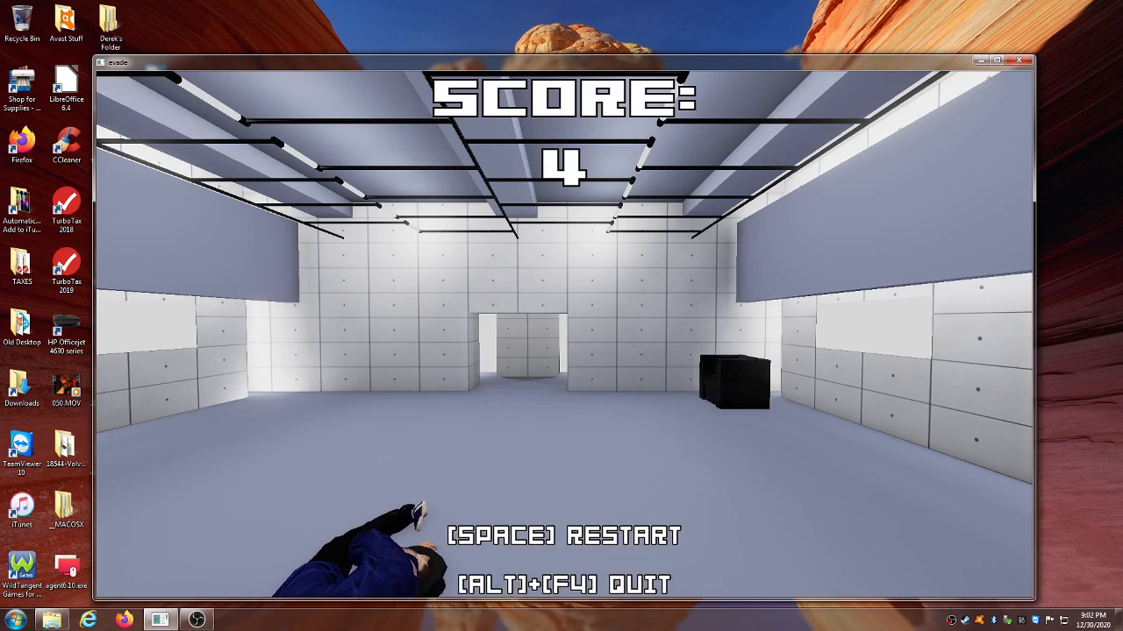
{"action": "key", "text": "space"}
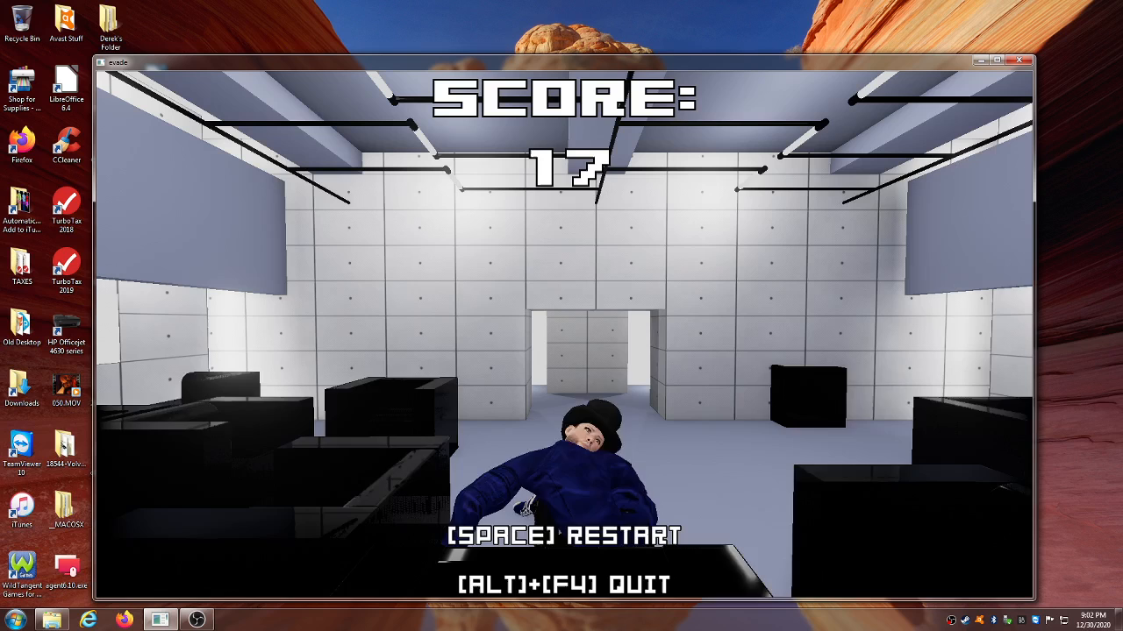
{"action": "key", "text": "space"}
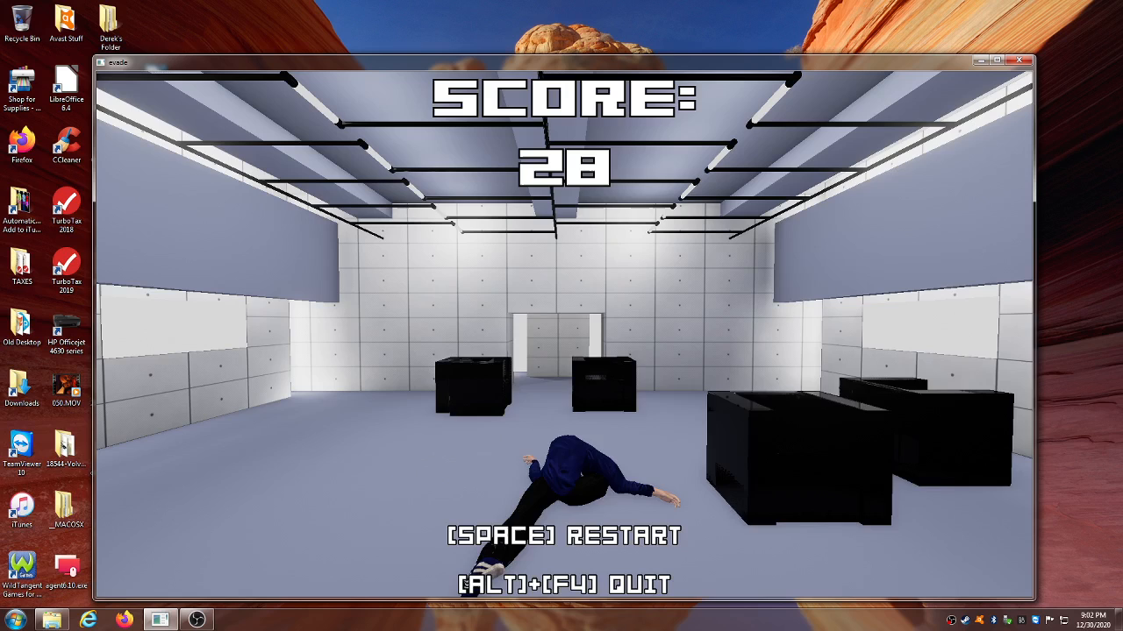
{"action": "key", "text": "space"}
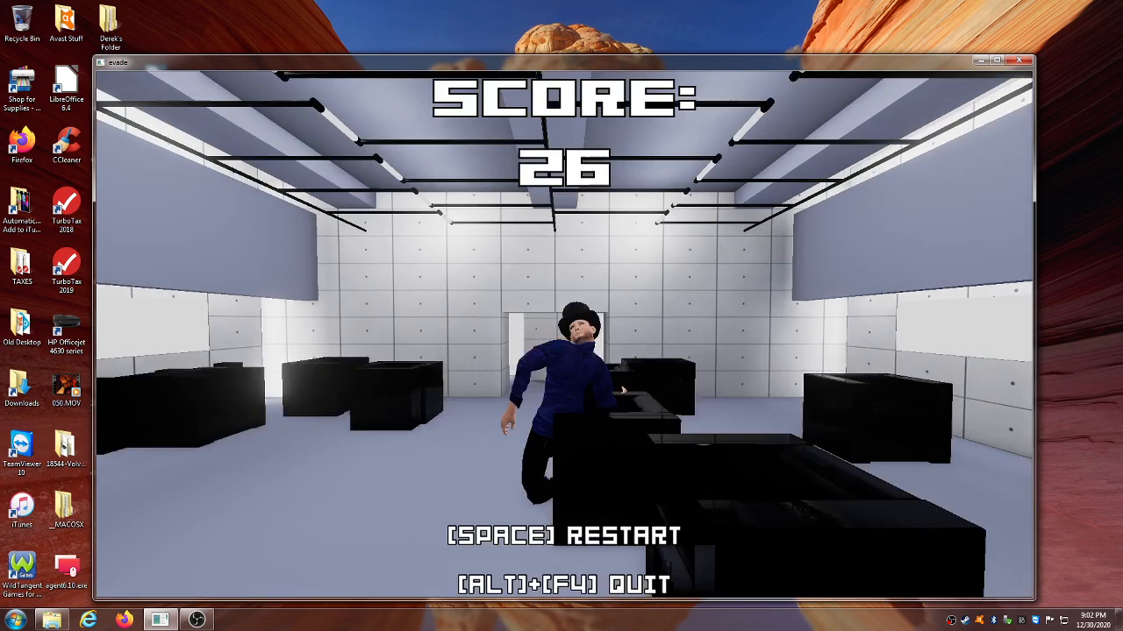
{"action": "key", "text": "space"}
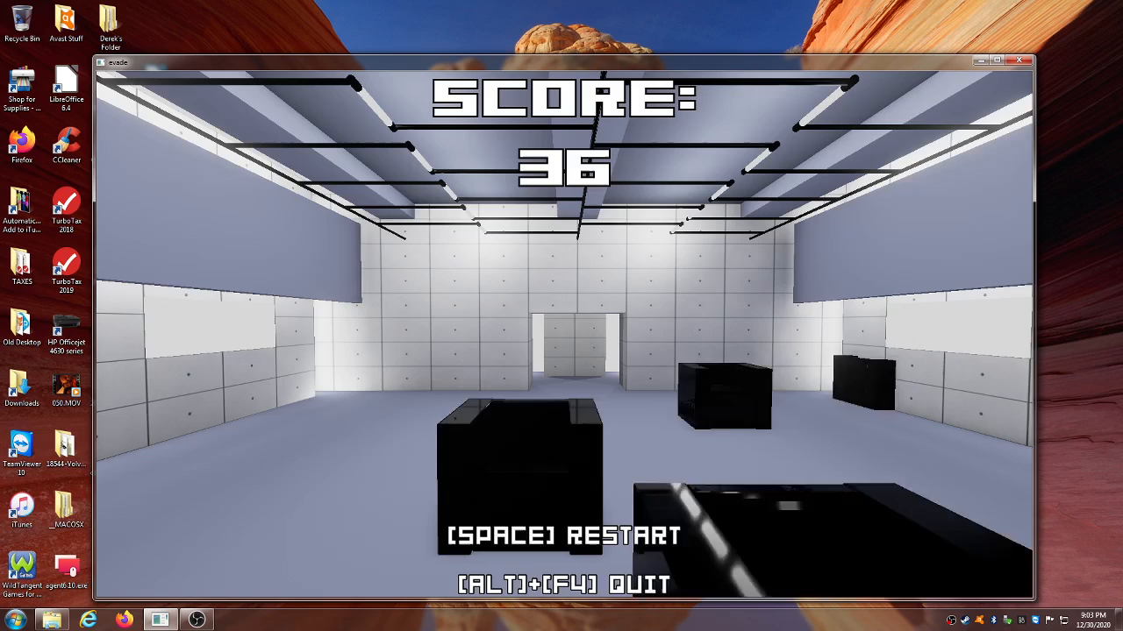
{"action": "key", "text": "space"}
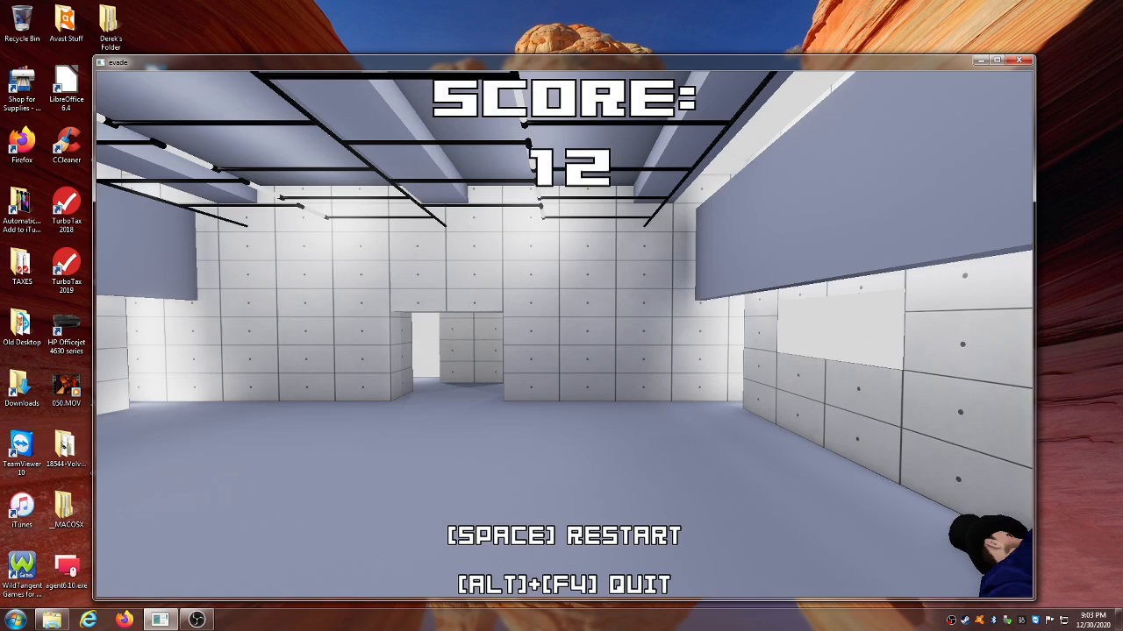
{"action": "key", "text": "space"}
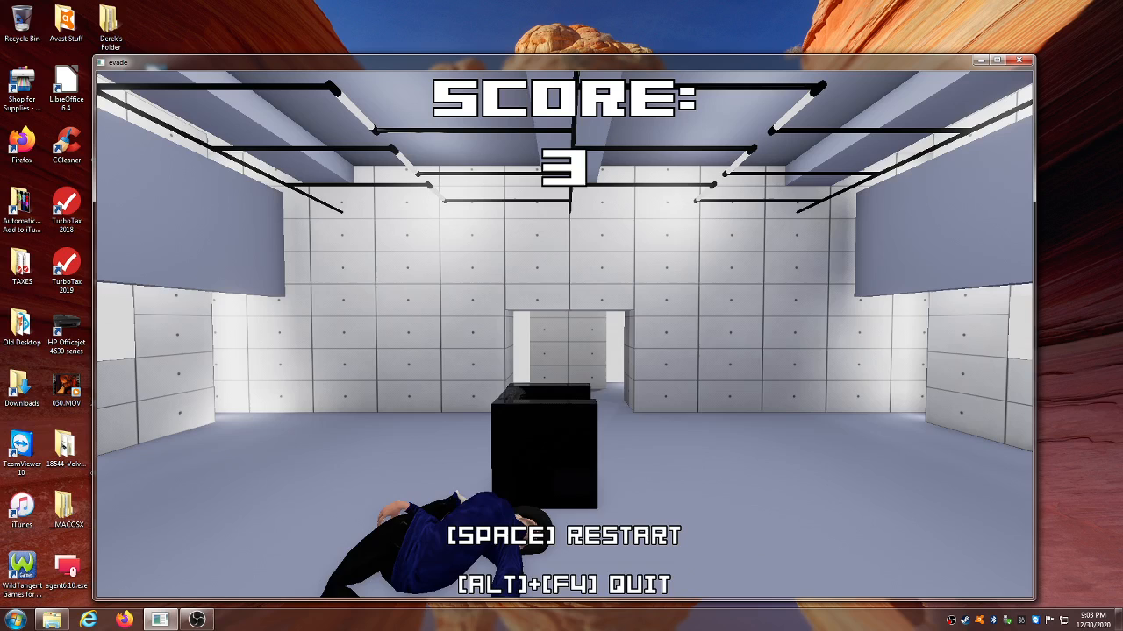
{"action": "key", "text": "space"}
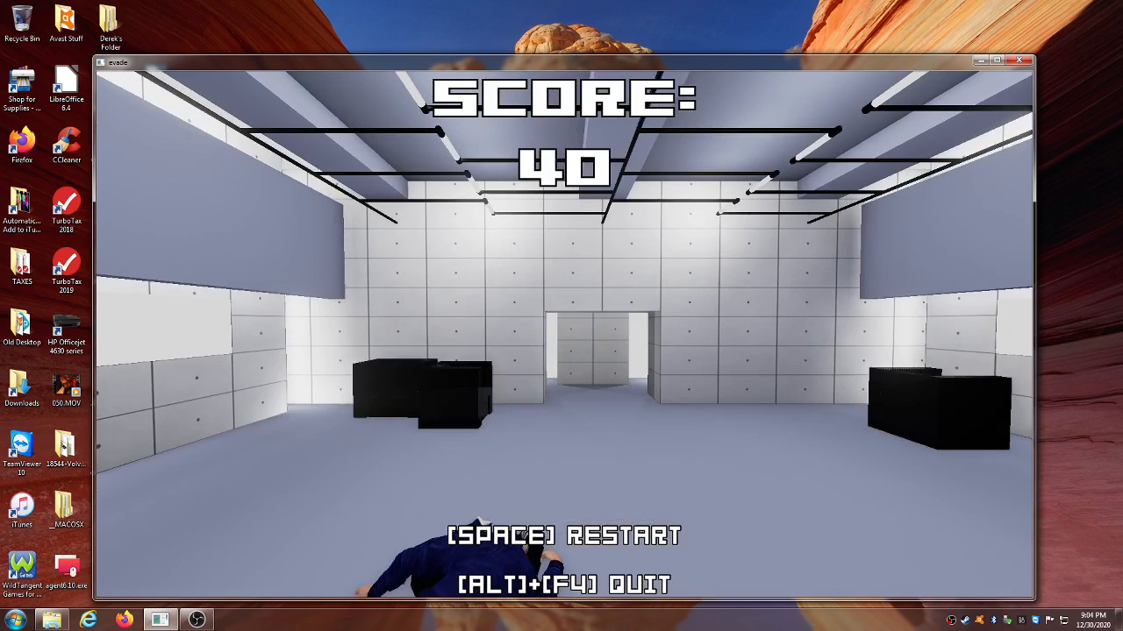
{"action": "key", "text": "space"}
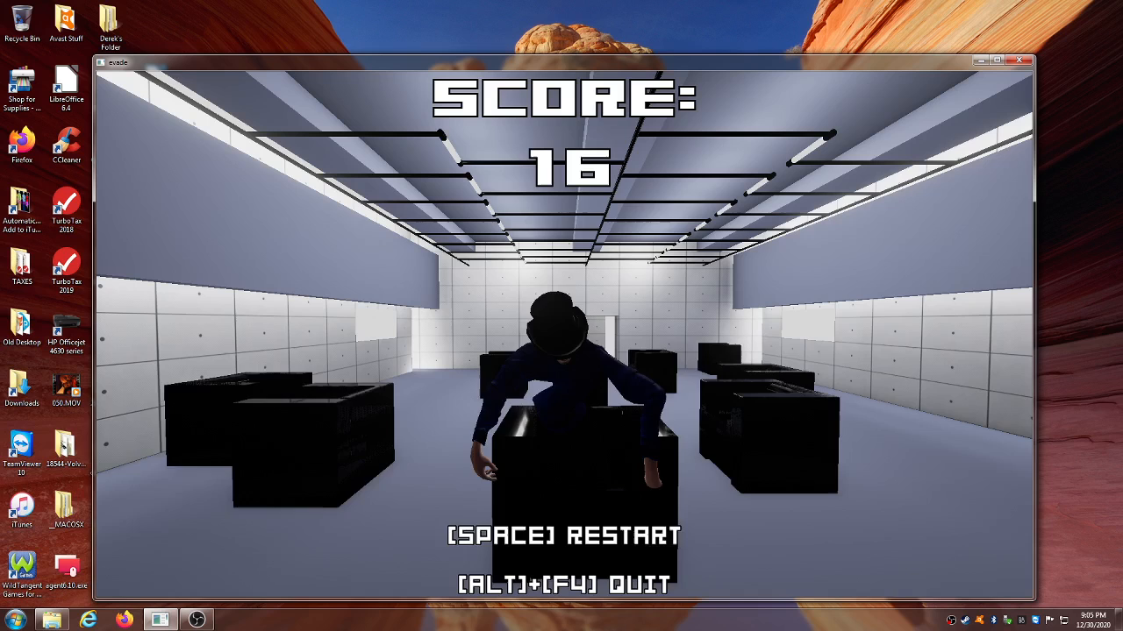
{"action": "key", "text": "space"}
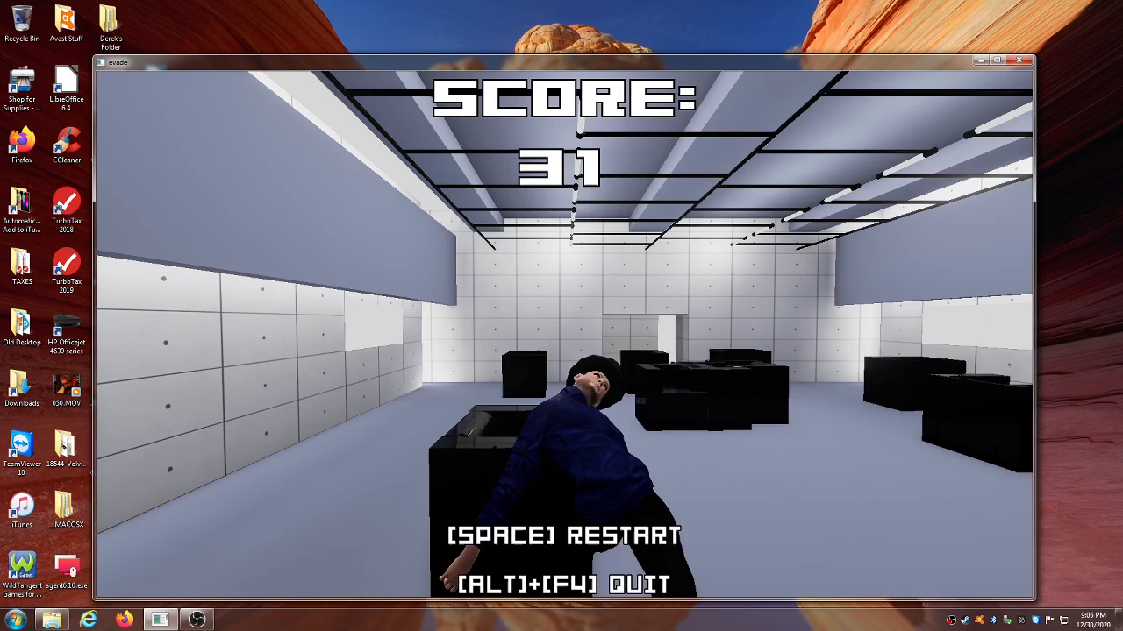
{"action": "key", "text": "space"}
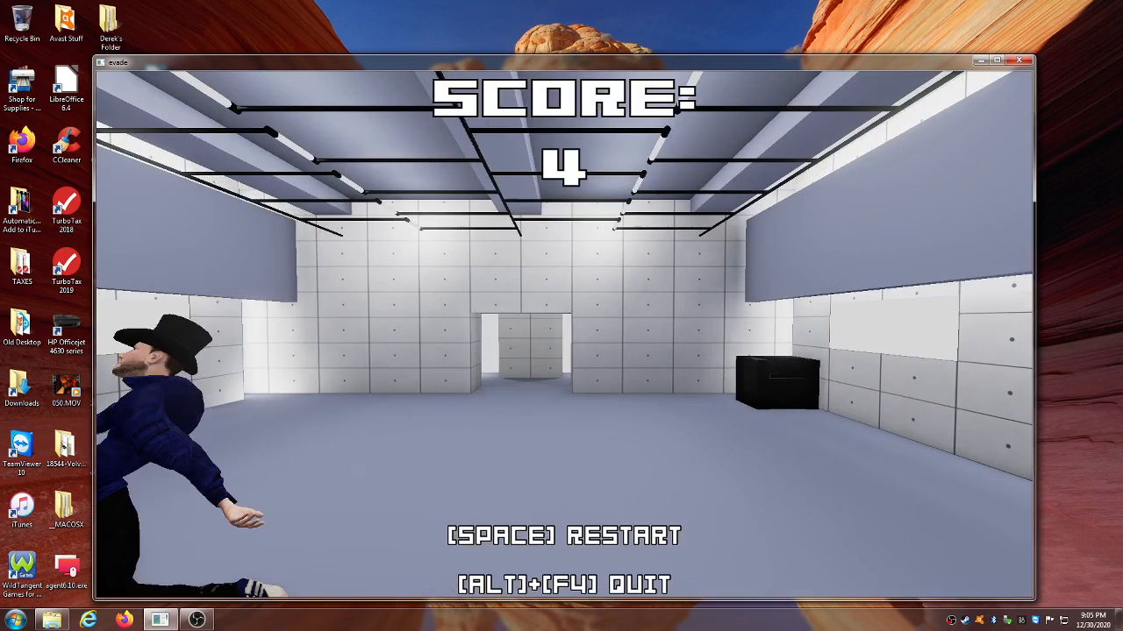
{"action": "key", "text": "space"}
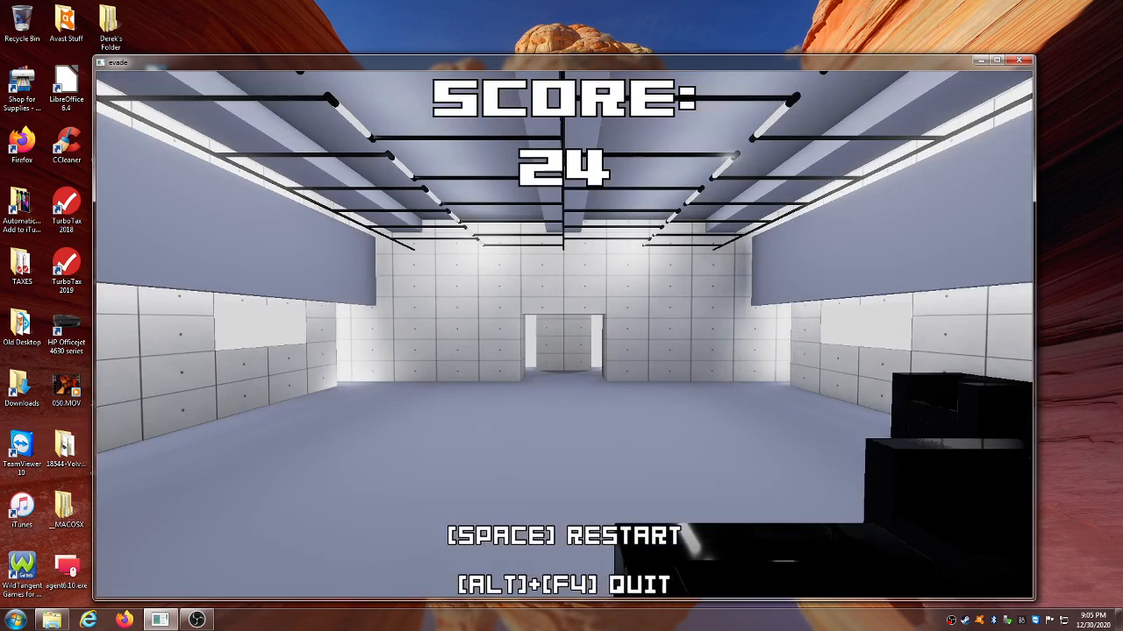
{"action": "key", "text": "space"}
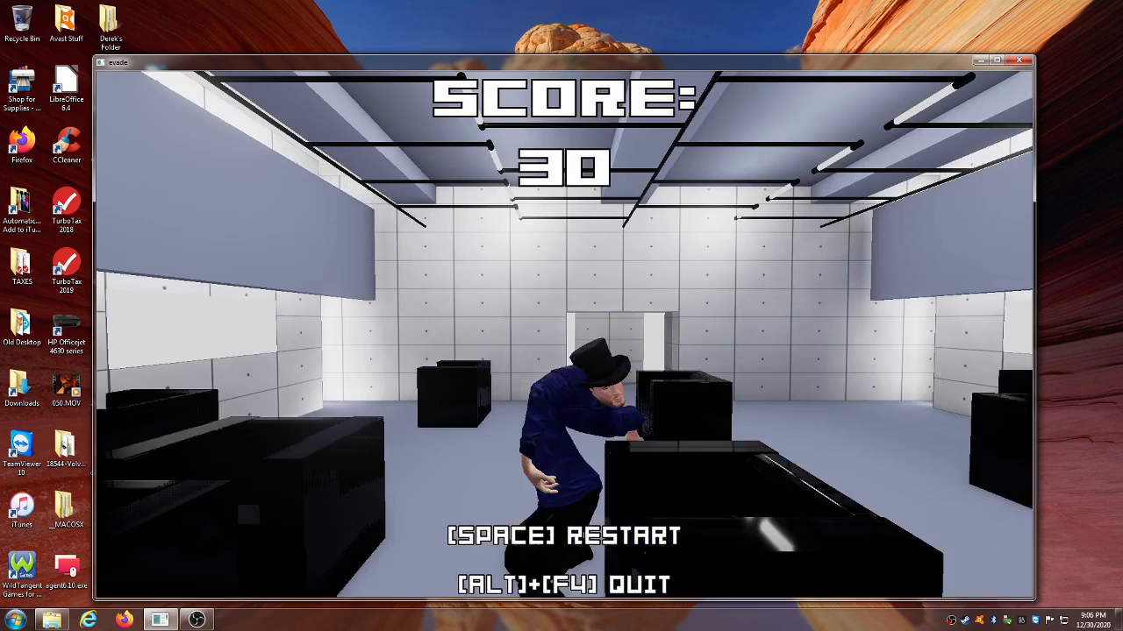
{"action": "key", "text": "space"}
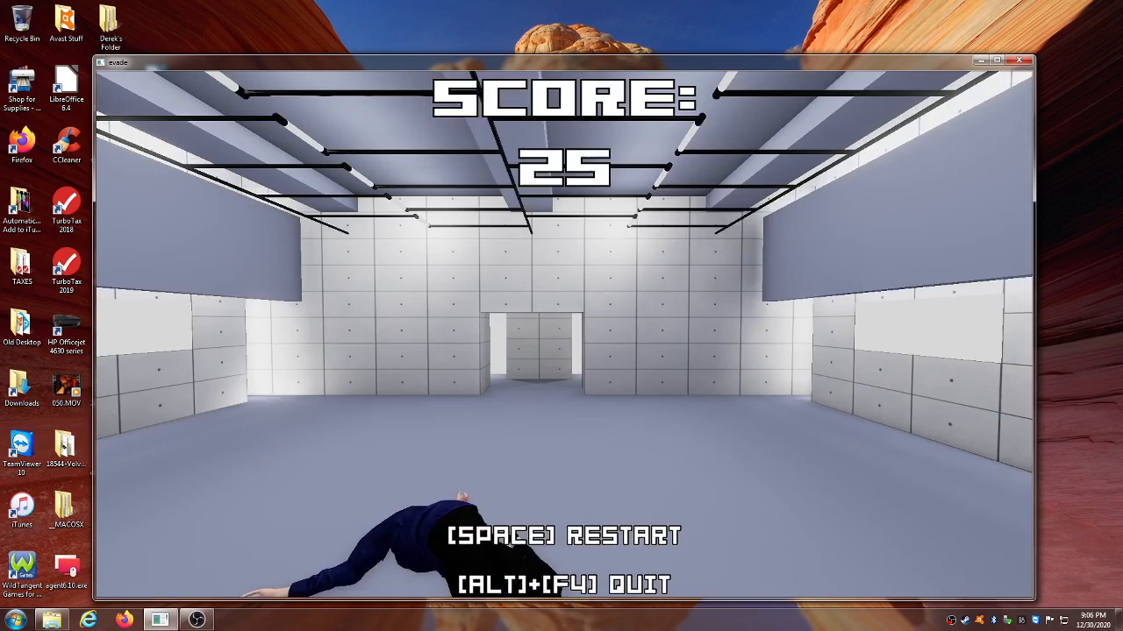
{"action": "key", "text": "space"}
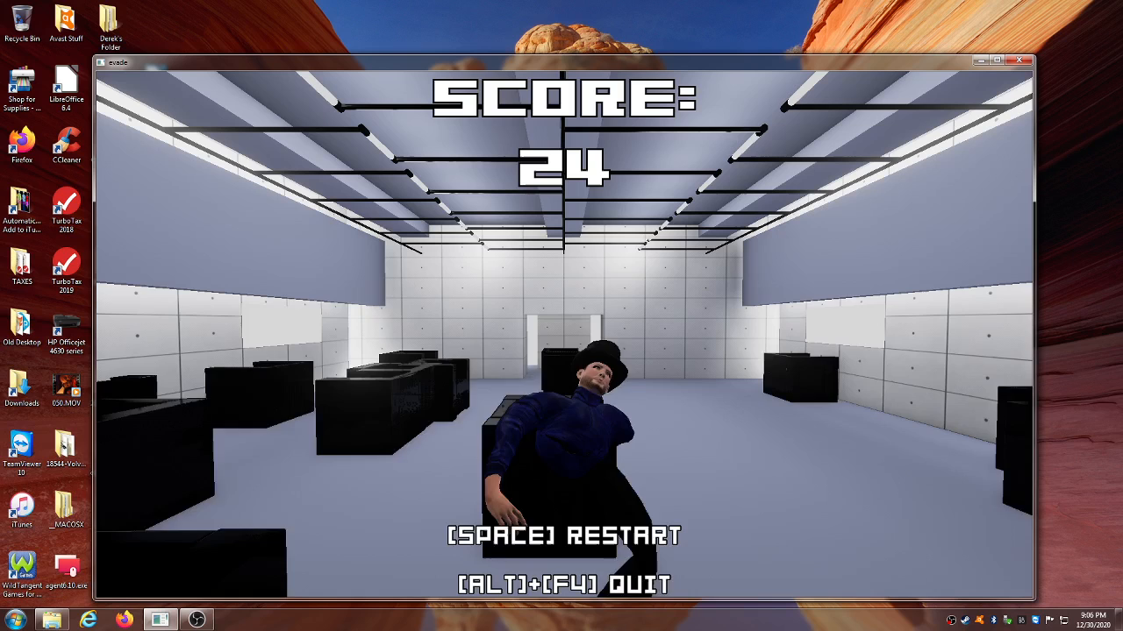
{"action": "key", "text": "space"}
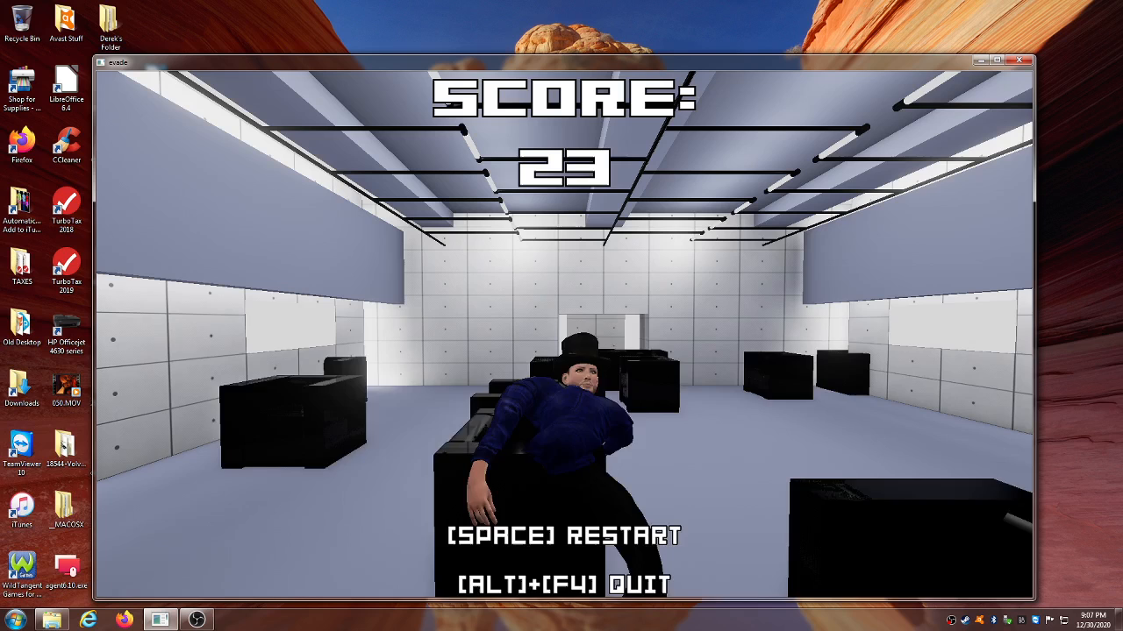
{"action": "key", "text": "space"}
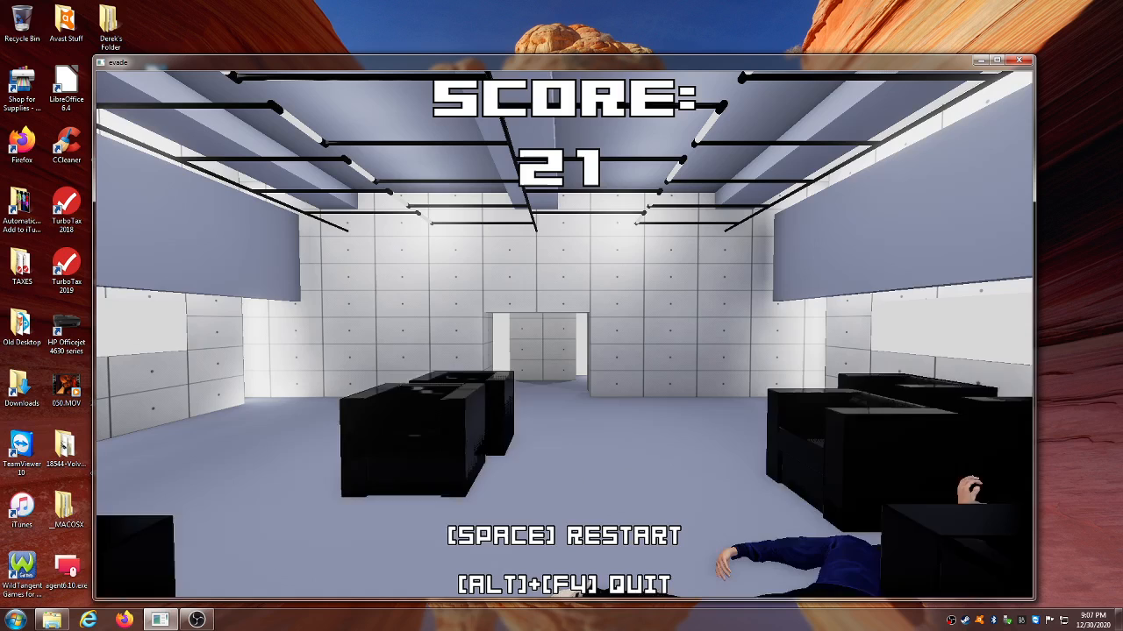
{"action": "key", "text": "space"}
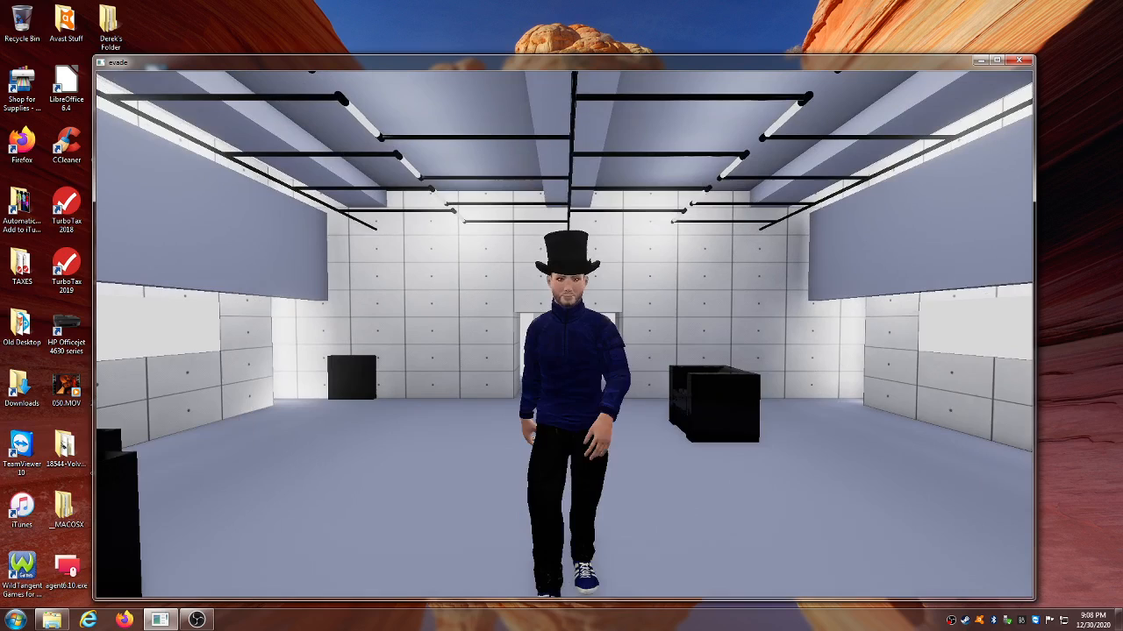